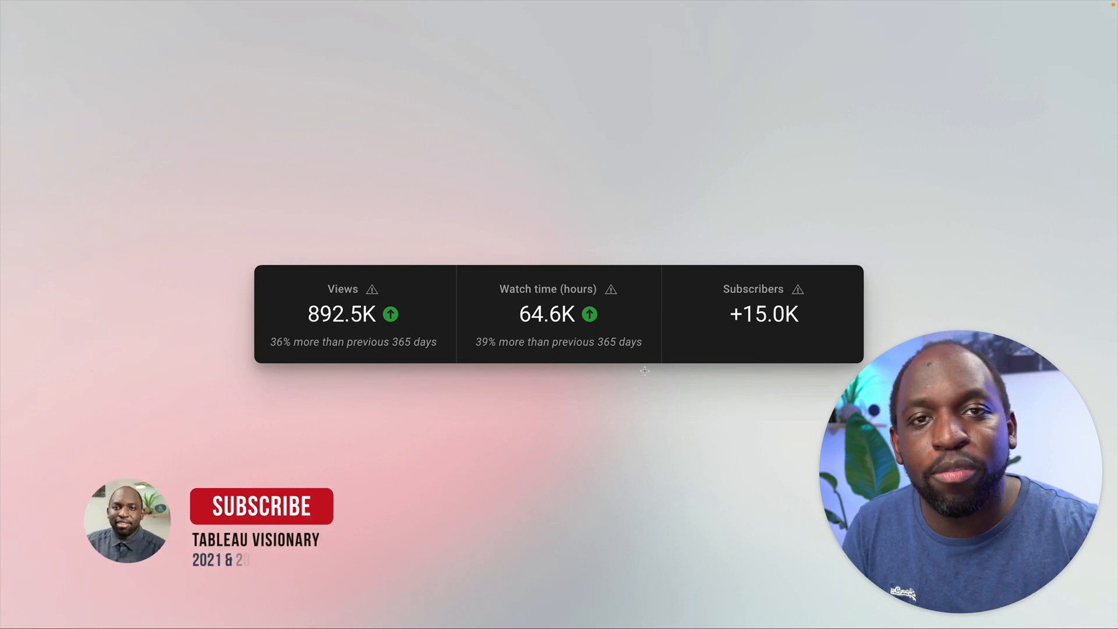
- Select RETURNS.xlsx in the 22-4 folder and open it as the data source
left_click(261, 506)
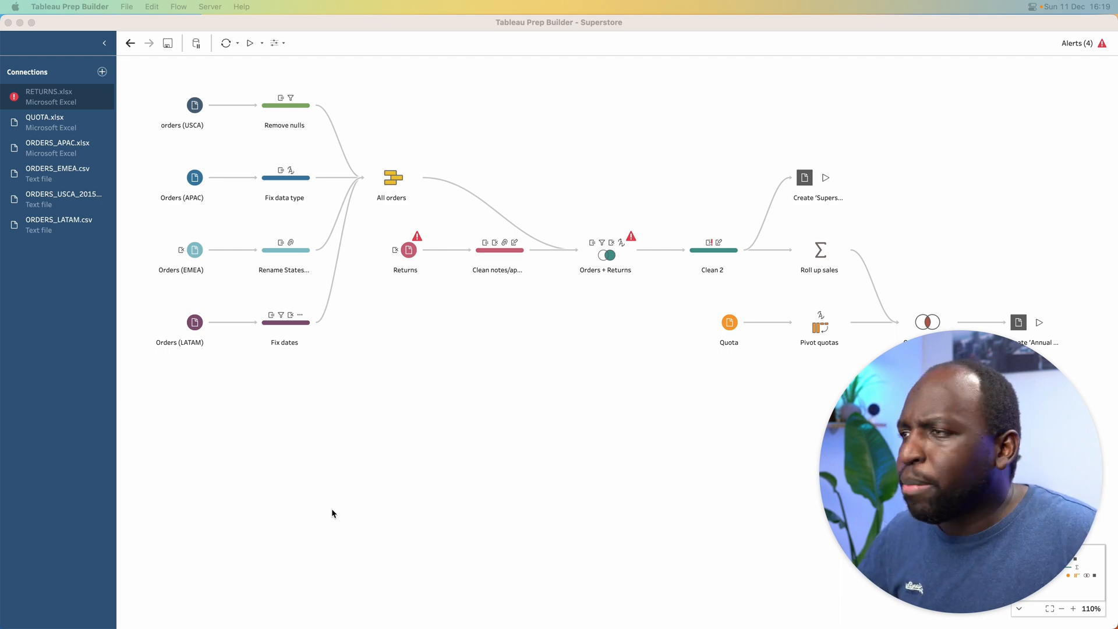
mouse_move(166, 51)
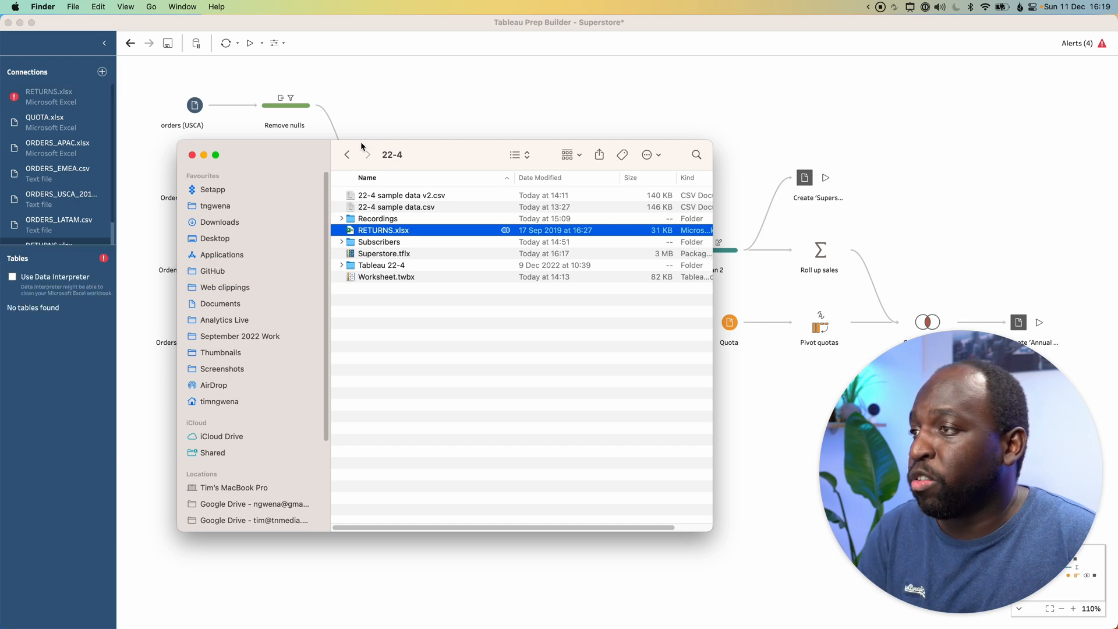
left_click(383, 230)
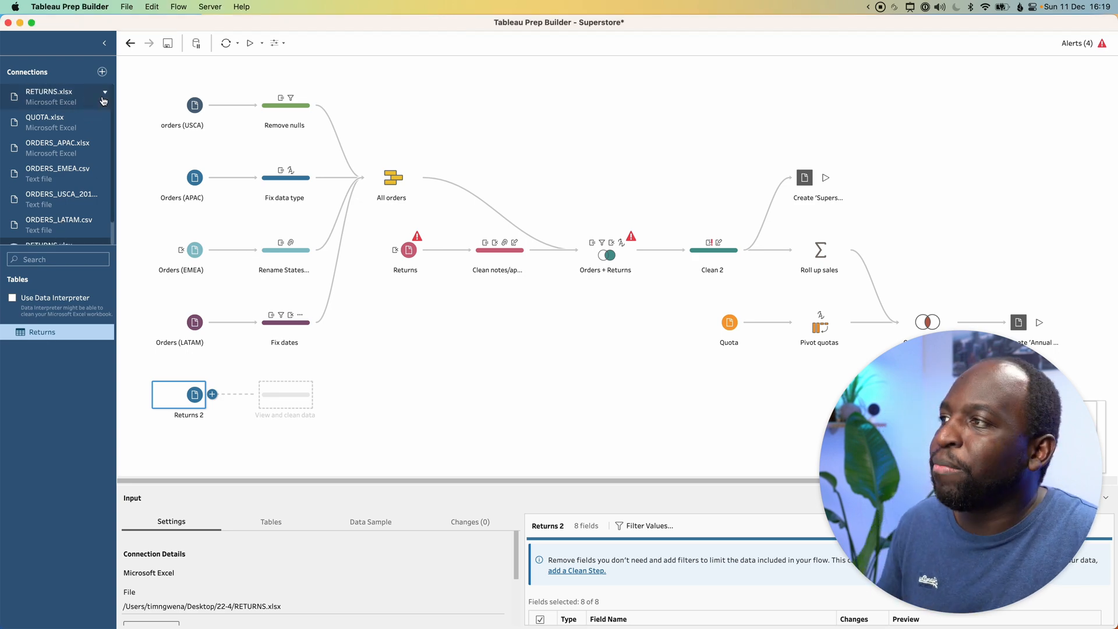
- Show the Edit and Remove options for the RETURNS.xlsx connection
left_click(103, 102)
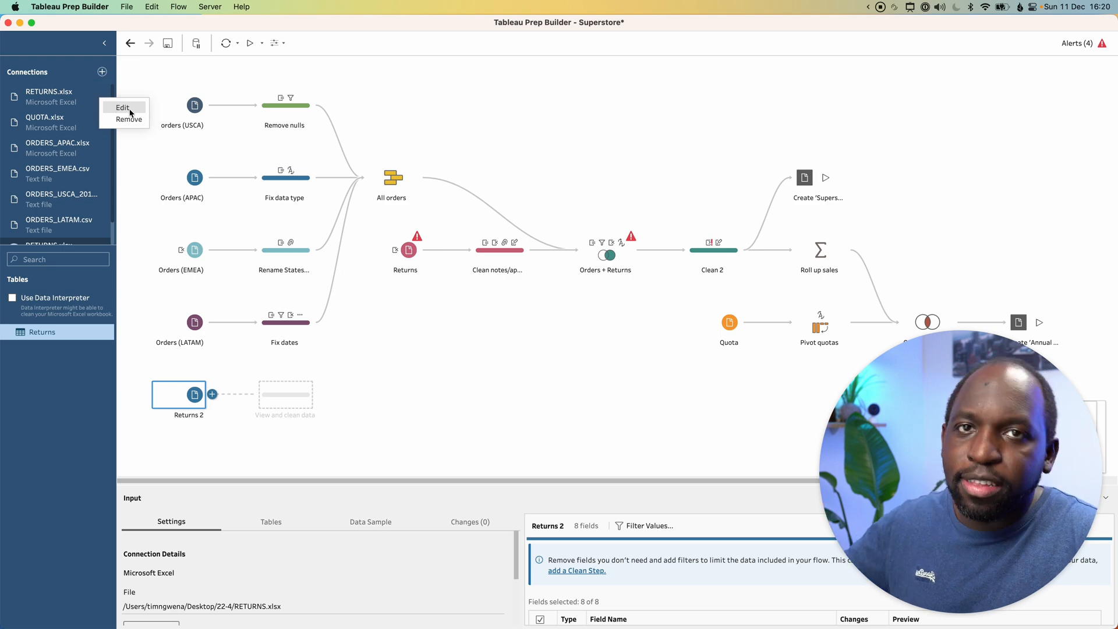